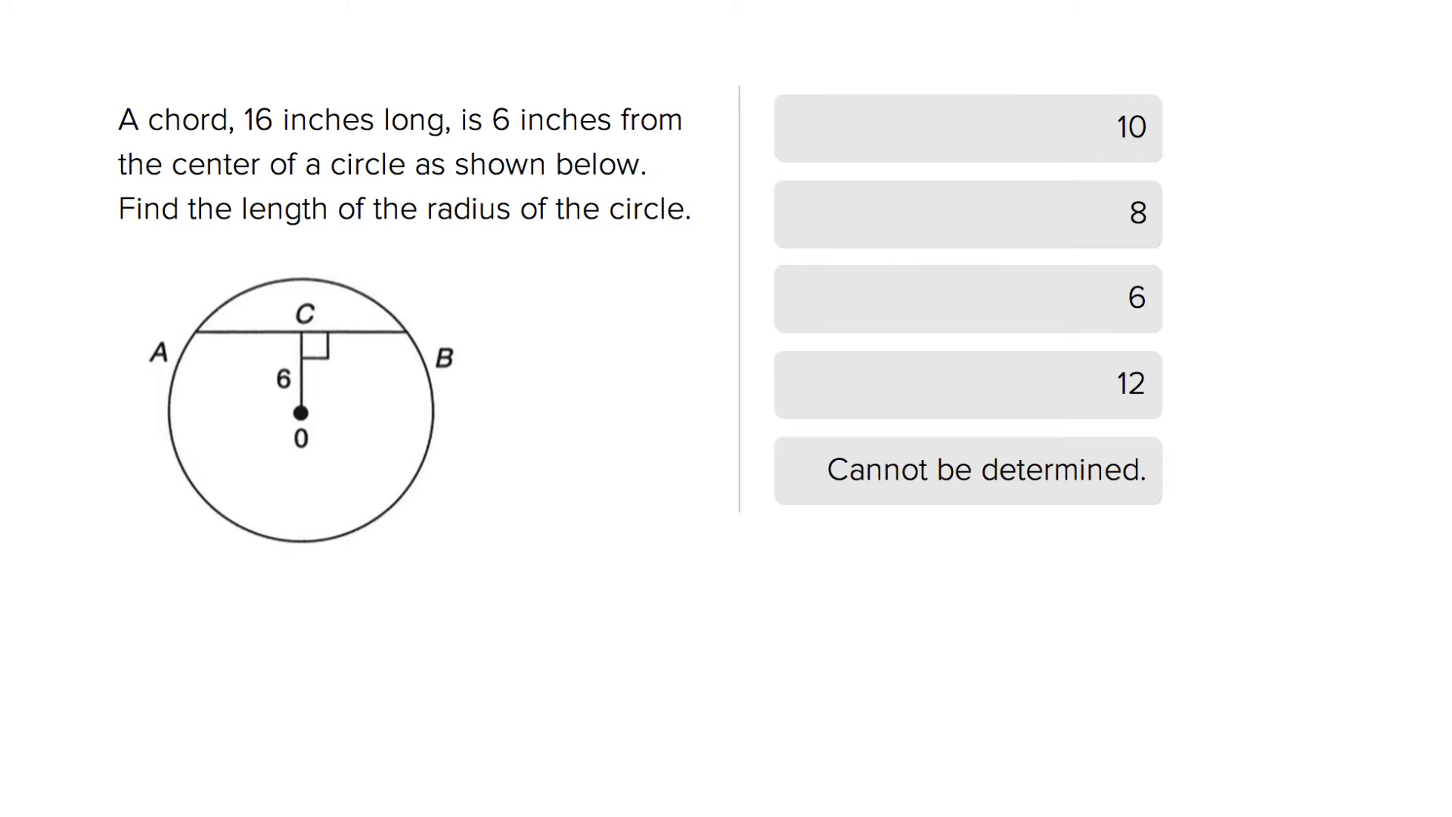
mouse_move(20, 395)
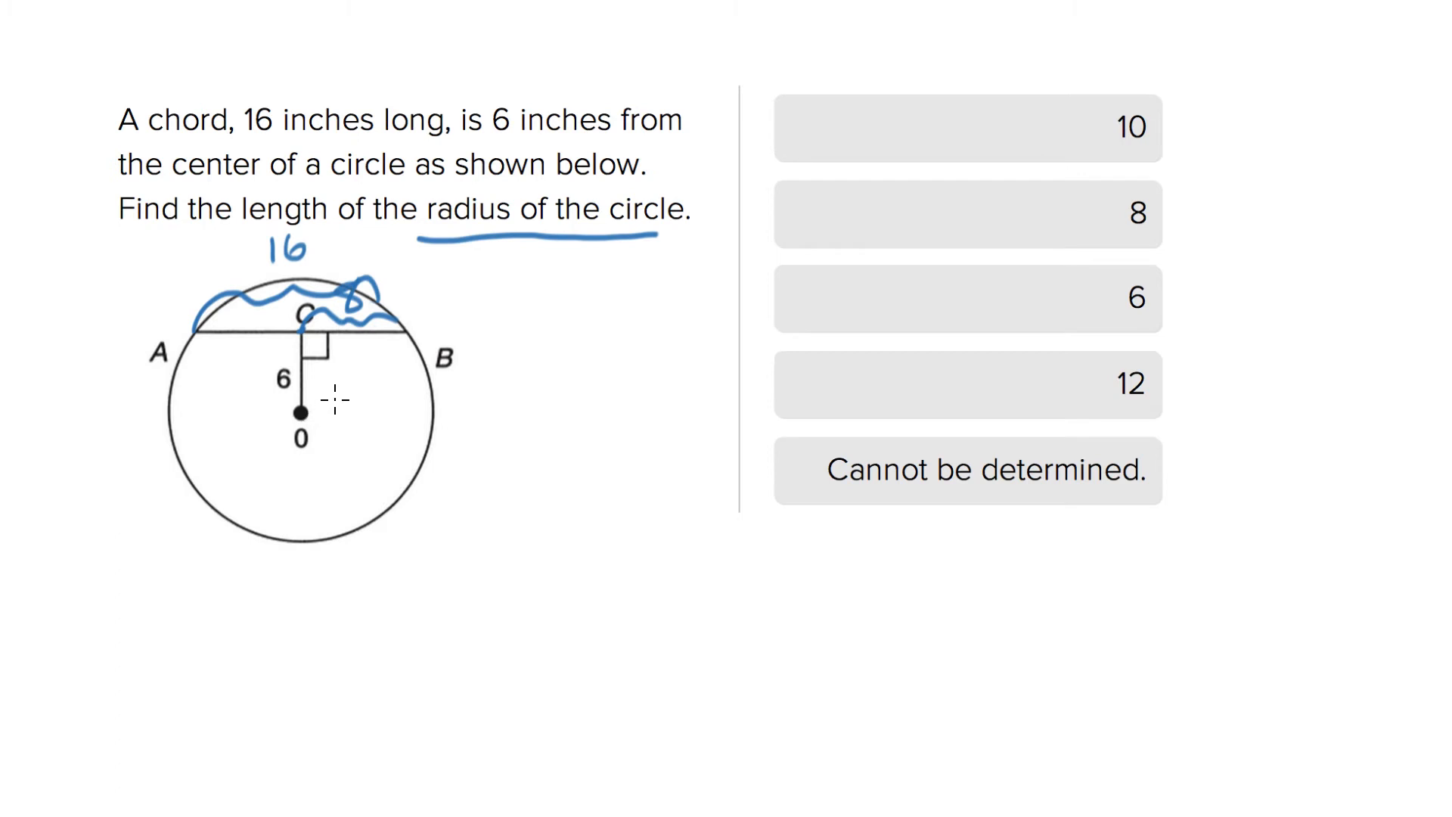
mouse_move(343, 398)
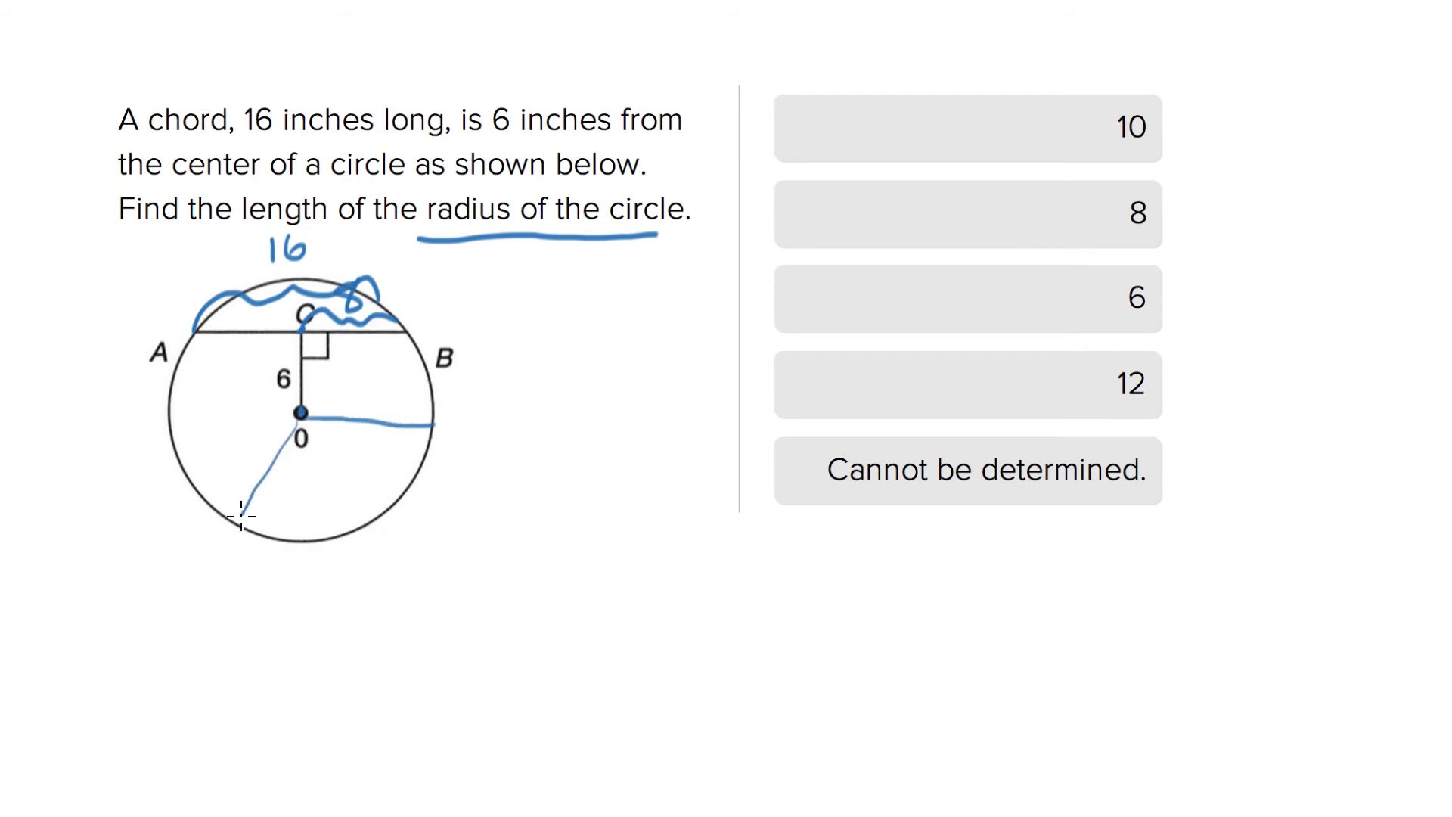
mouse_move(329, 396)
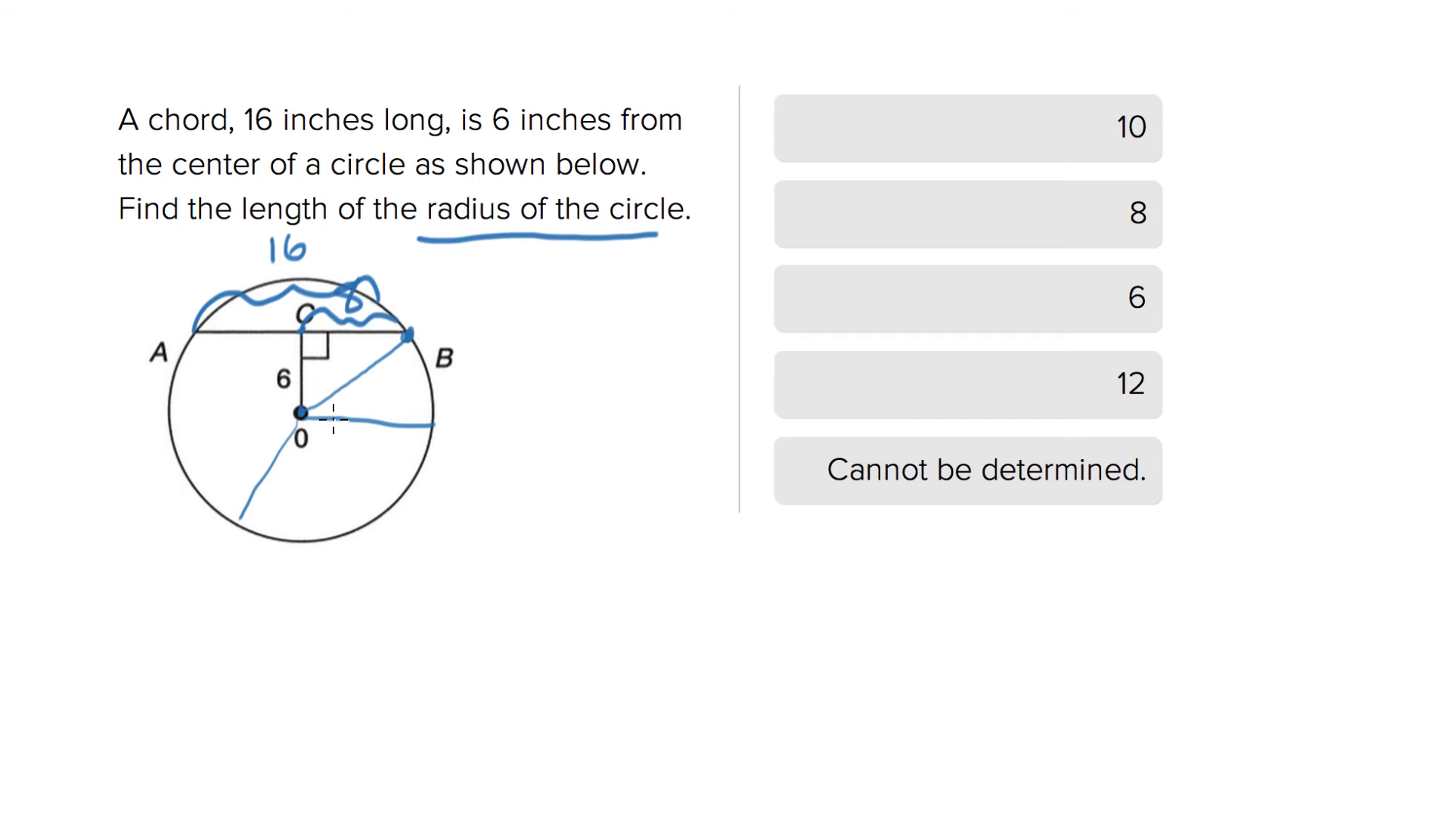
mouse_move(339, 356)
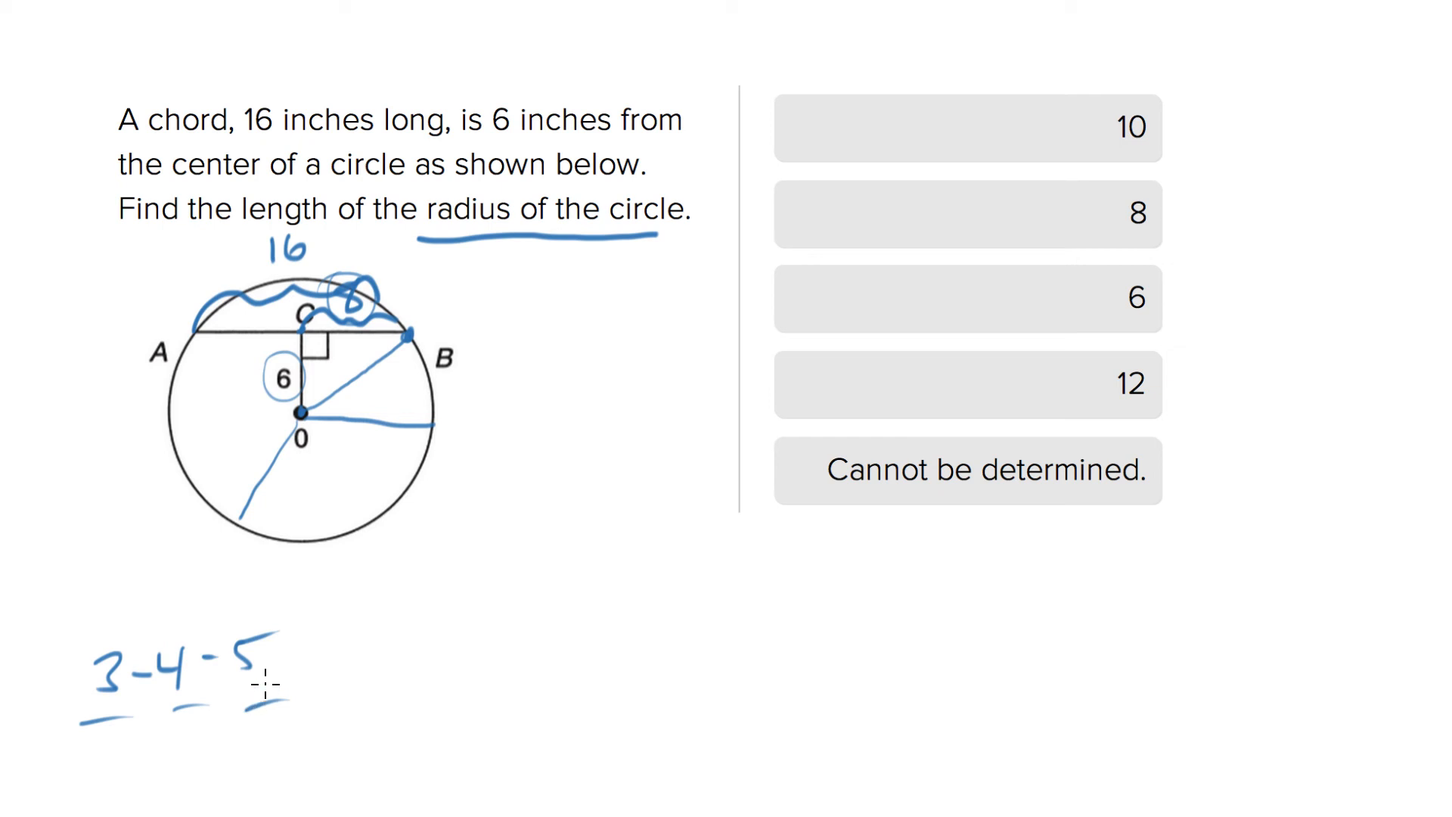
mouse_move(90, 494)
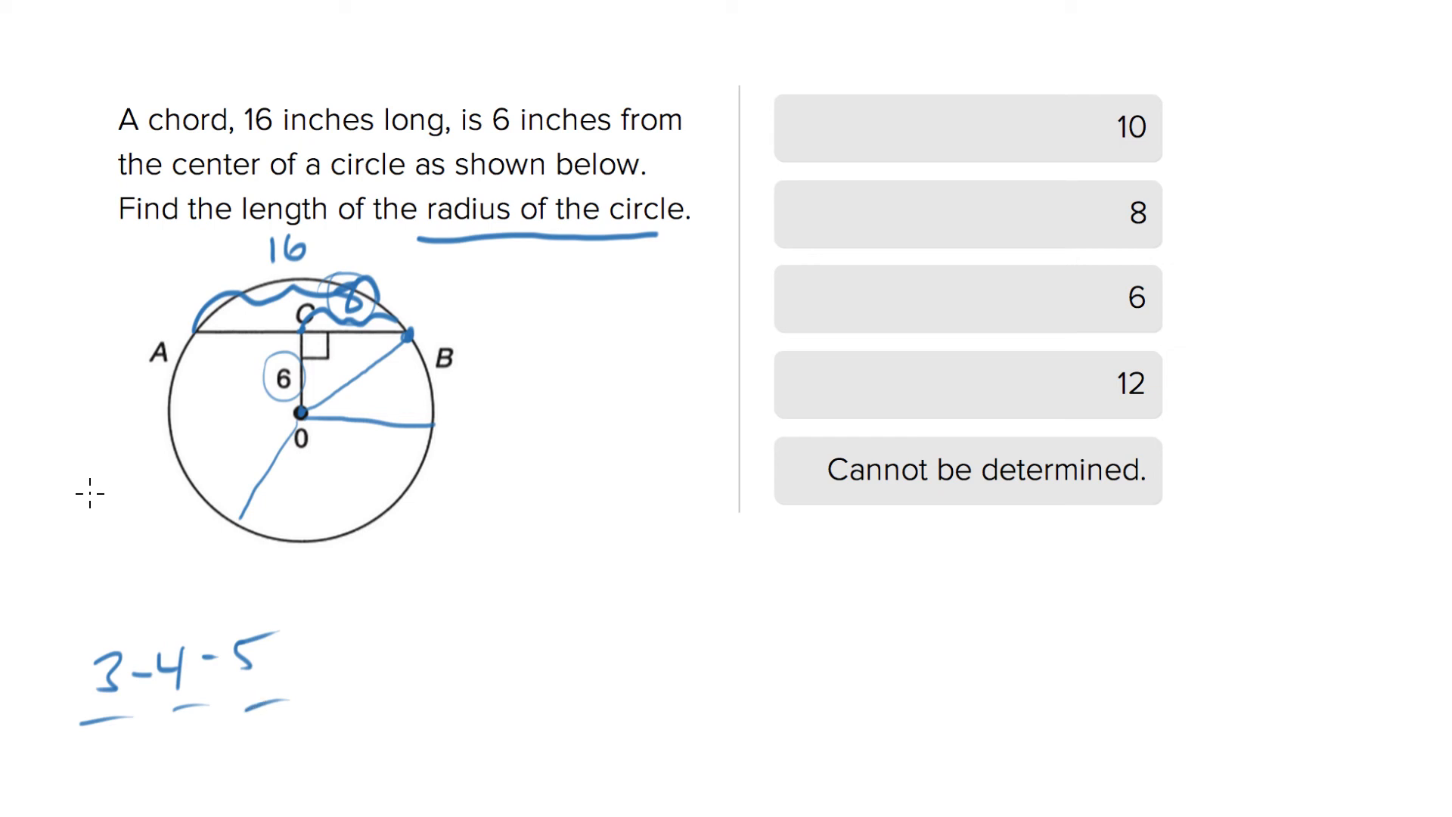
mouse_move(426, 618)
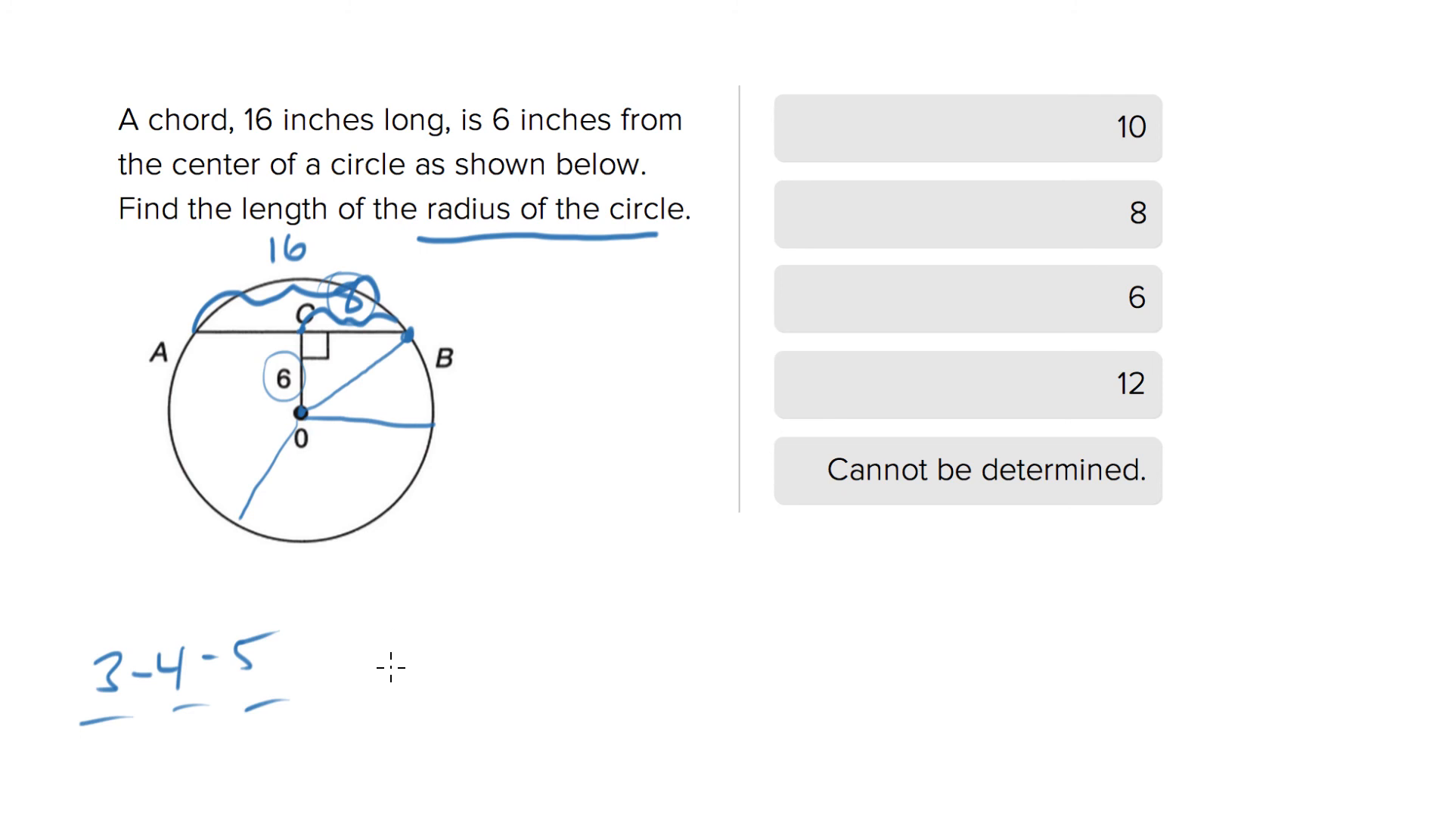
mouse_move(109, 741)
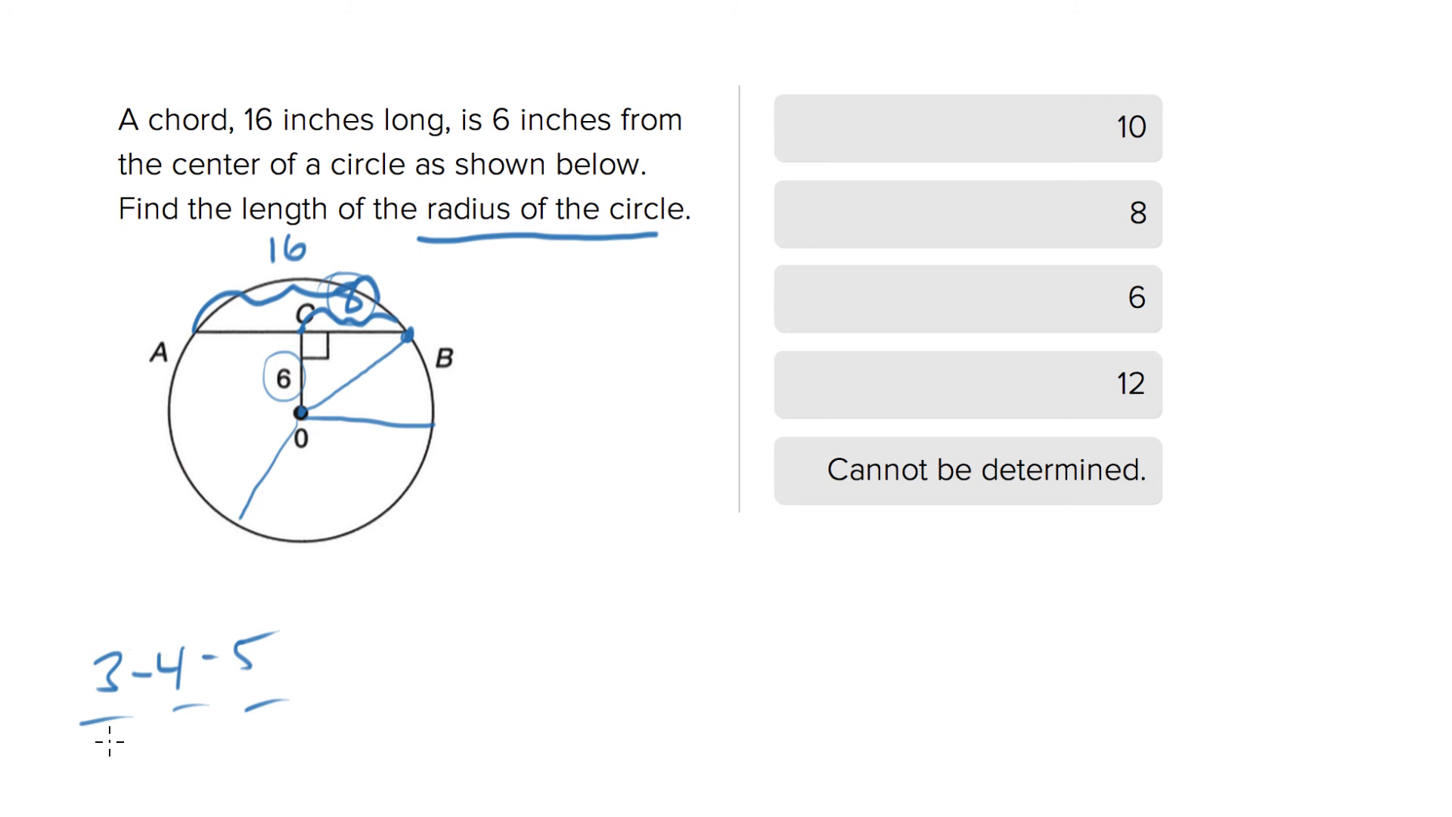